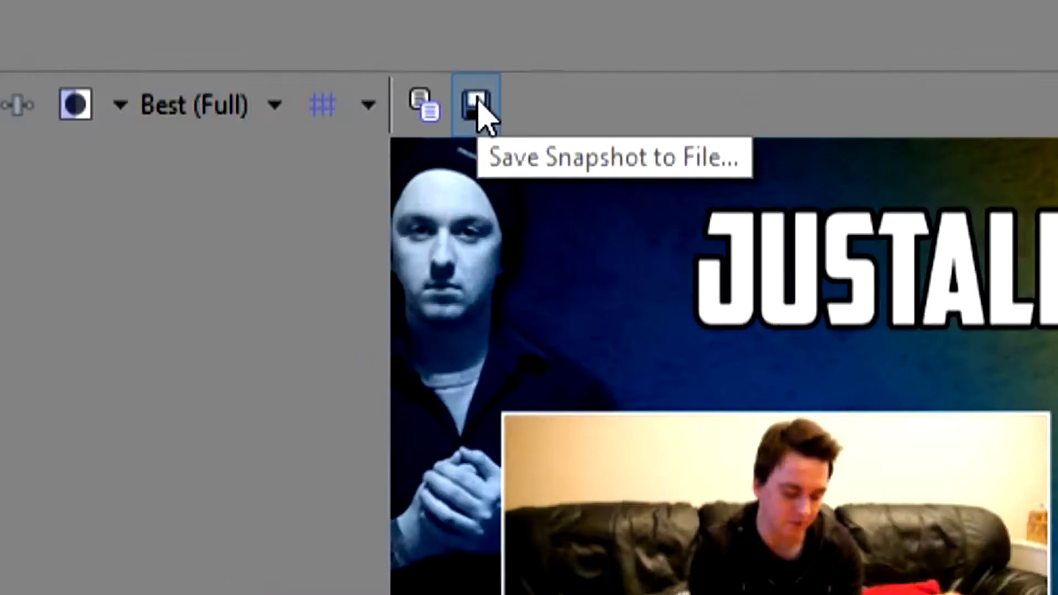
Step: Open the Save Snapshot to File dialog from the Video Preview toolbar
{"action": "left_click", "coordinate": [476, 104]}
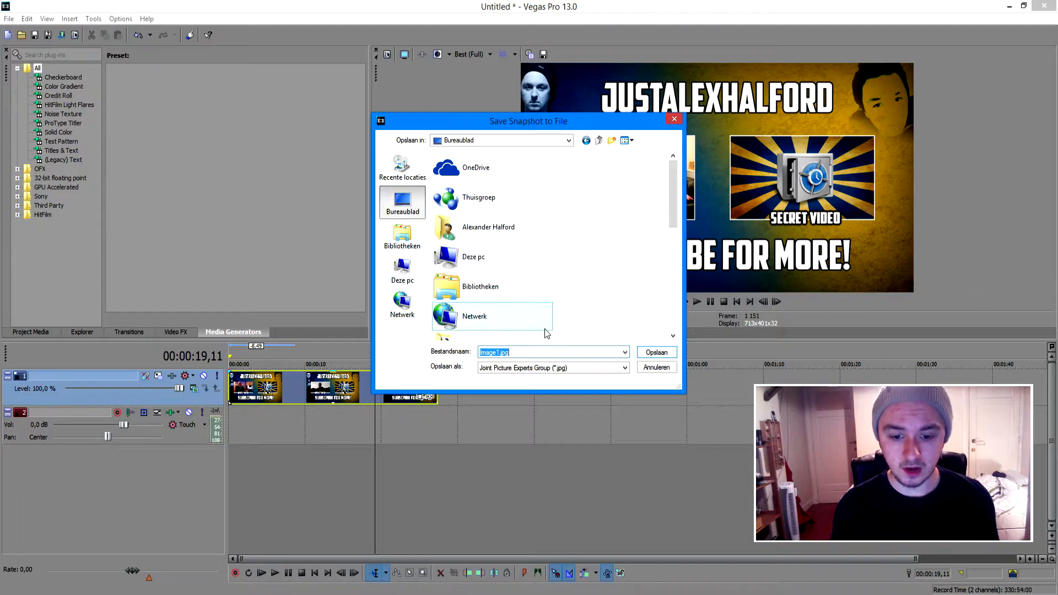
{"action": "mouse_move", "coordinate": [611, 312]}
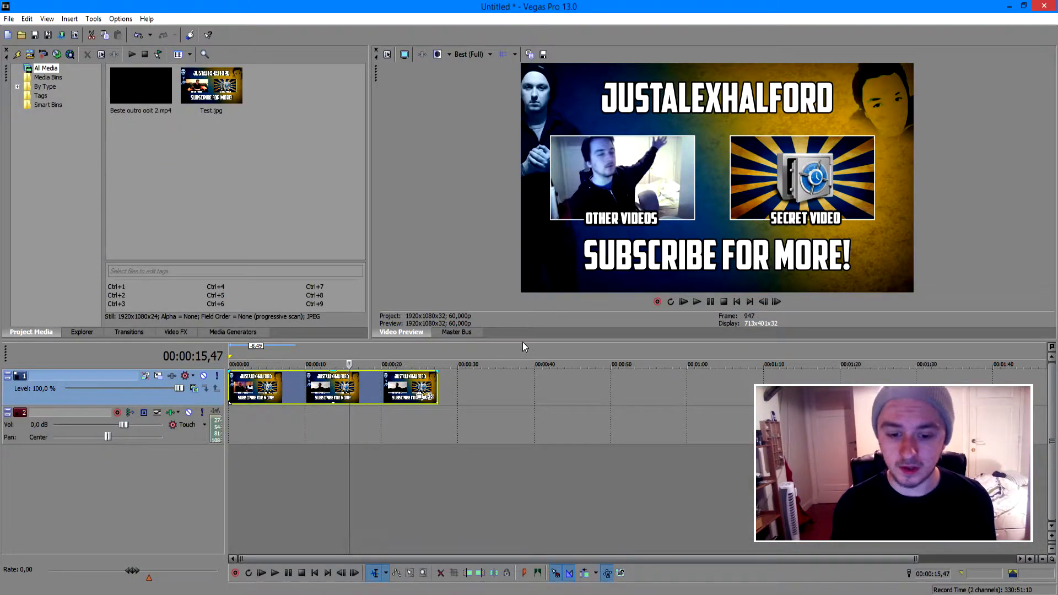
Step: Drag the divider down to enlarge the Video Preview after Test.jpg is saved
{"action": "left_click_drag", "start_coordinate": [544, 344], "coordinate": [543, 449]}
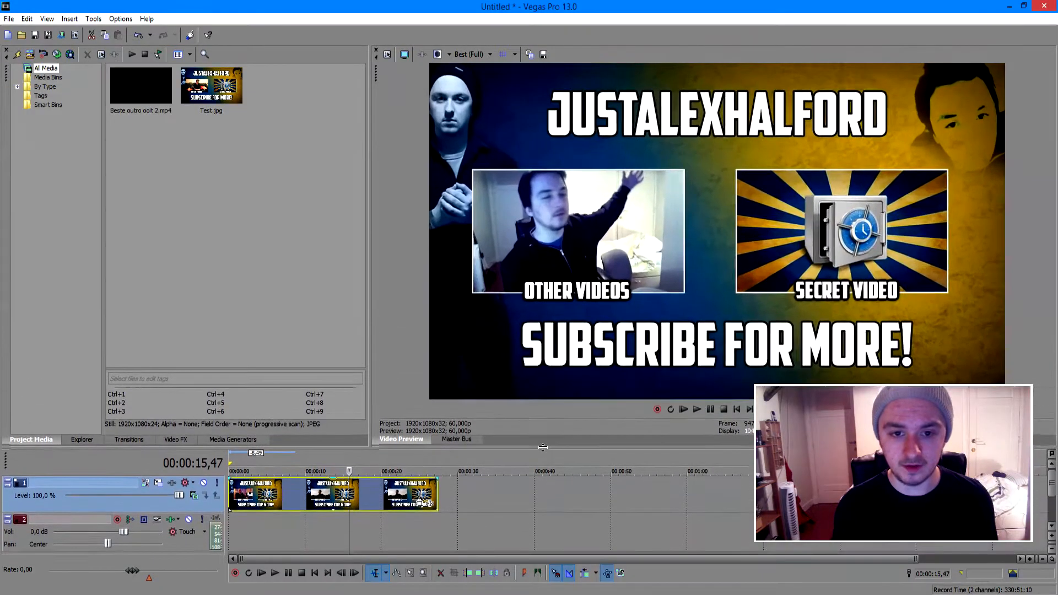